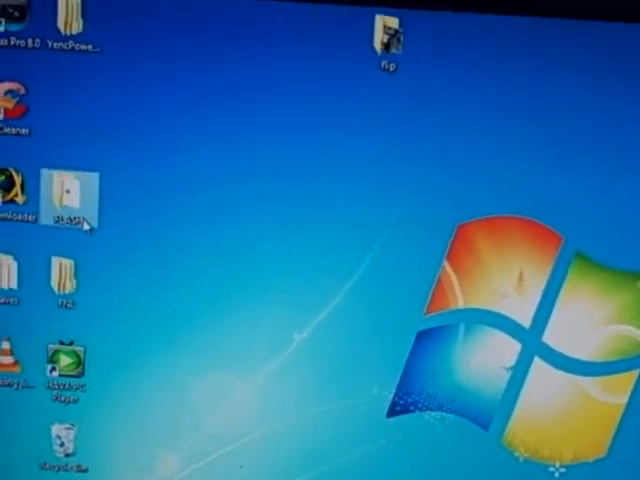
# Step: Open the FLASH folder on the desktop to reach DosFlash32
pyautogui.doubleClick(78, 200)
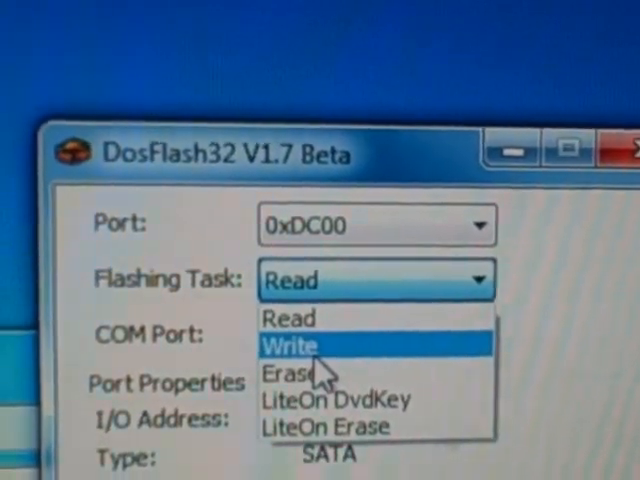
# Step: Set the flashing task to Write and start Write Flash to bring up the firmware chooser
pyautogui.click(289, 345)
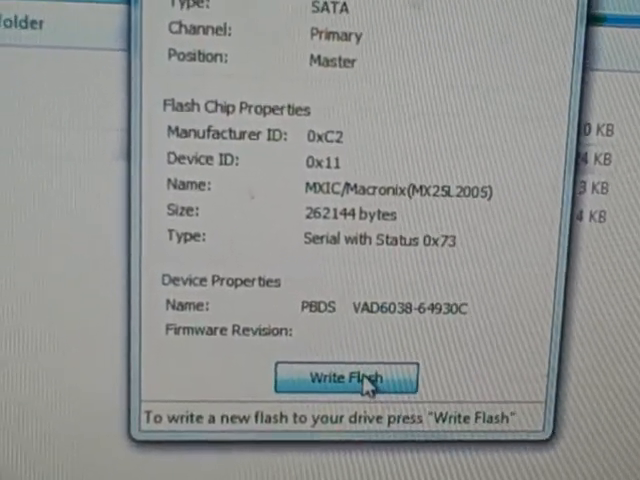
pyautogui.click(345, 378)
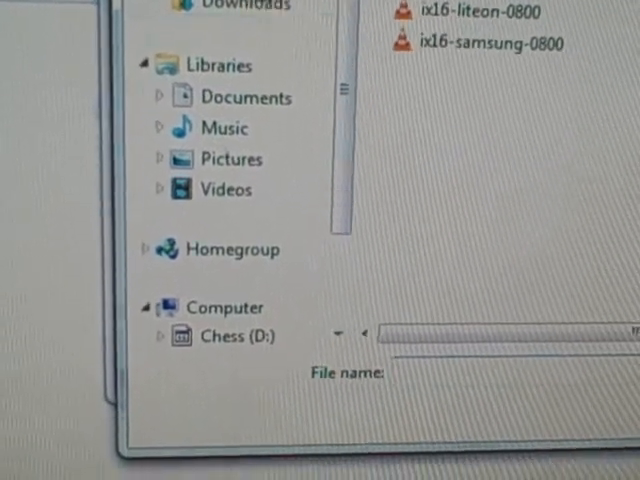
# Step: Browse to Desktop and open the FLASH folder to pick the 0800 firmware
pyautogui.click(155, 95)
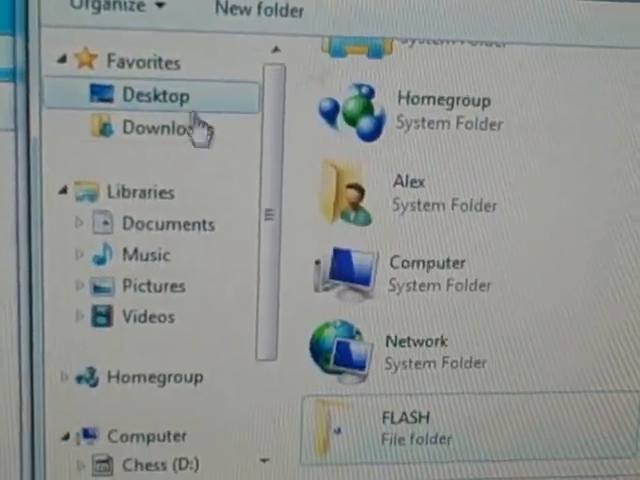
pyautogui.doubleClick(400, 425)
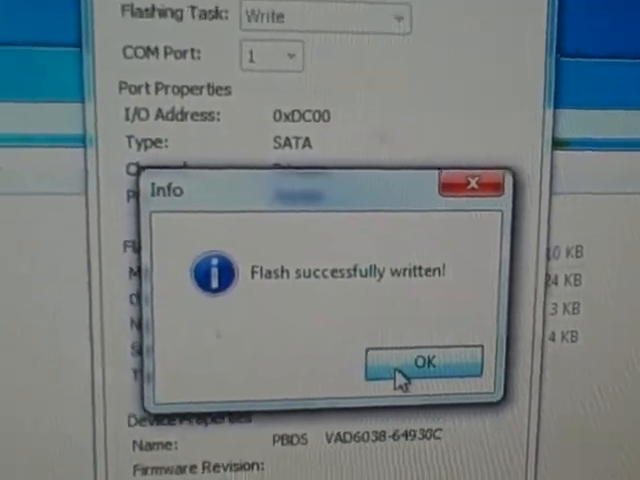
# Step: Dismiss the 'Flash successfully written!' Info dialog with OK
pyautogui.click(423, 362)
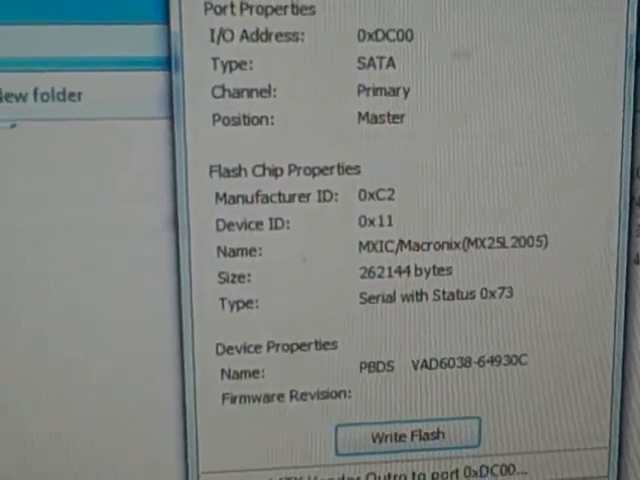